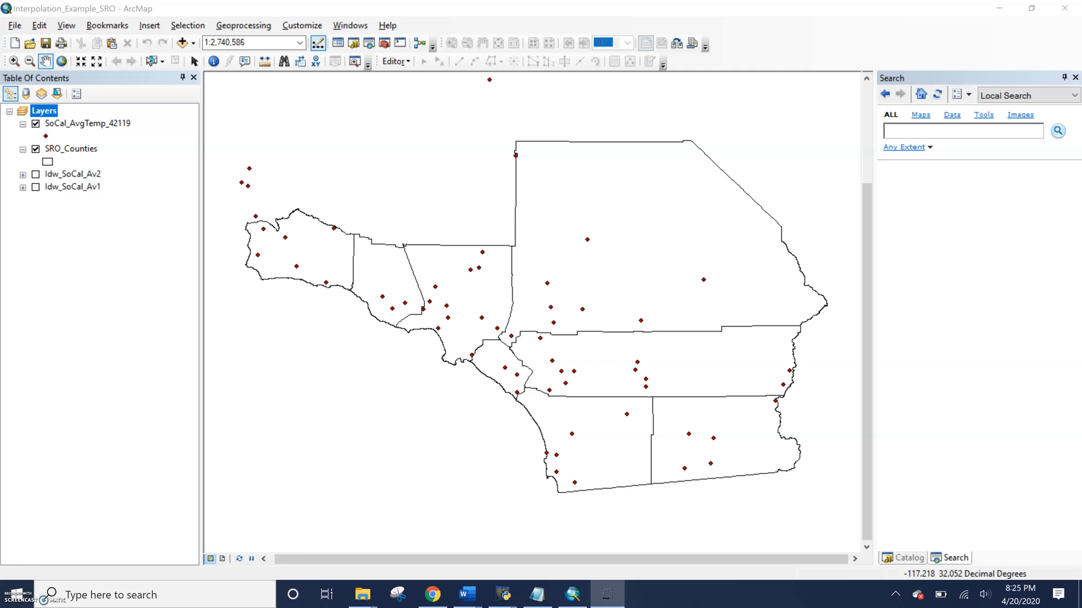
mouse_move(171, 335)
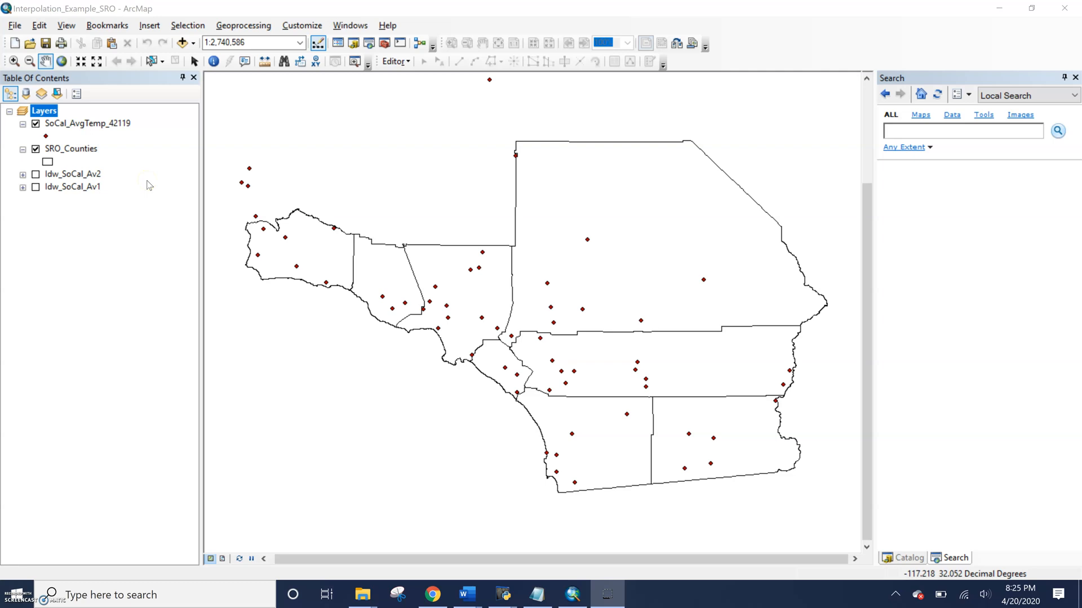
mouse_move(243, 24)
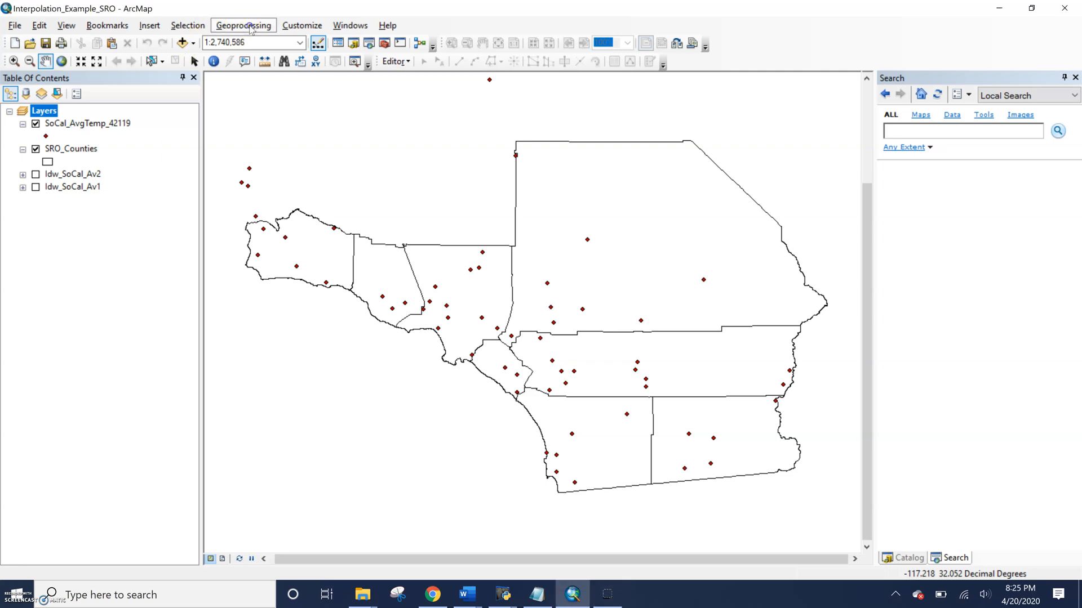
- Bring up the application-wide Environment Settings dialog from the Geoprocessing menu
left_click(243, 25)
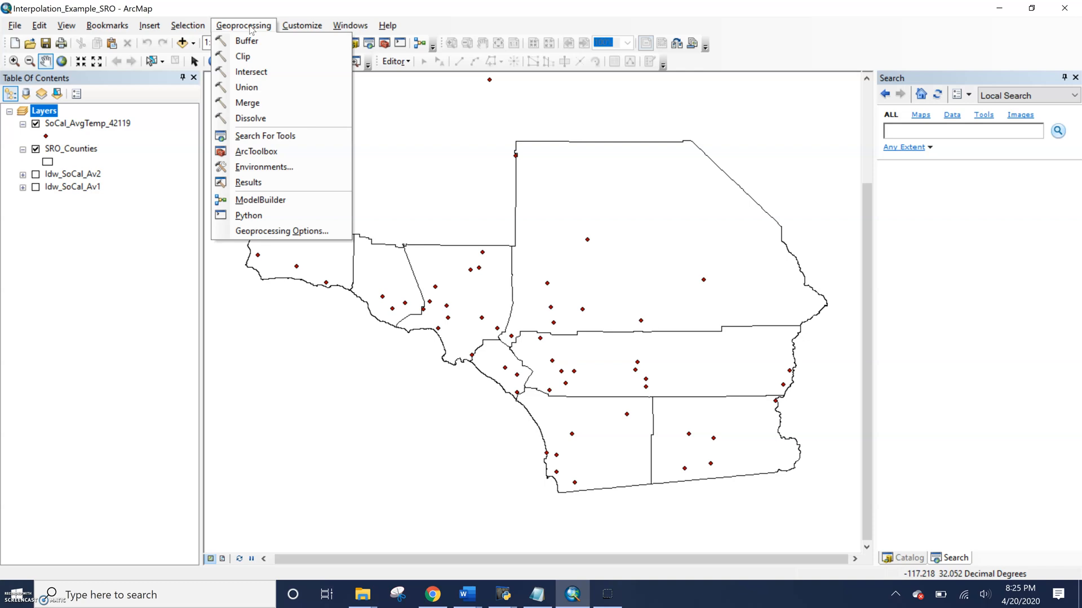
mouse_move(259, 41)
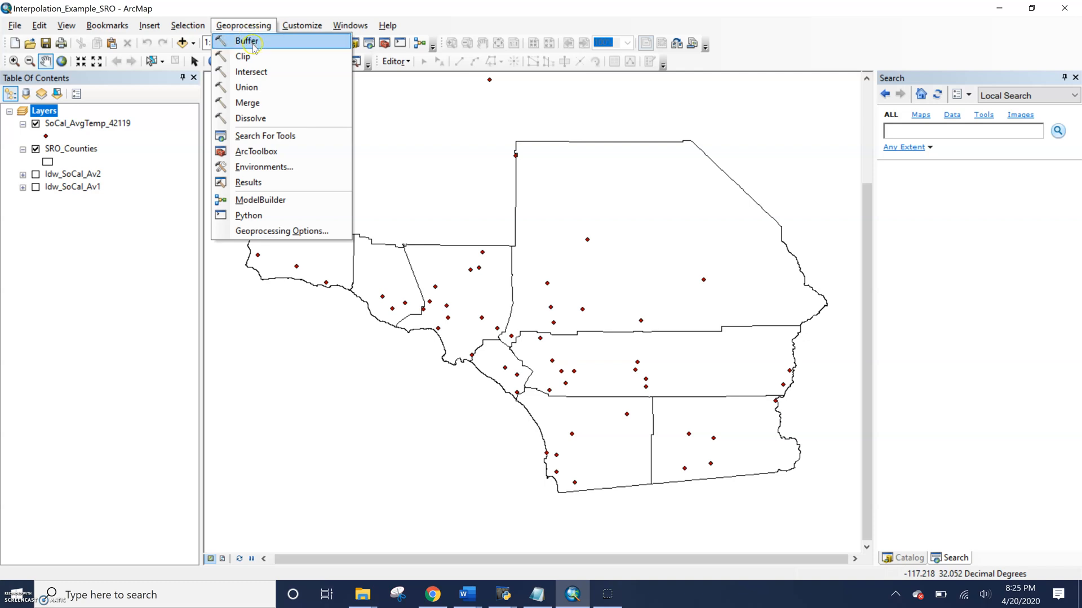
mouse_move(268, 167)
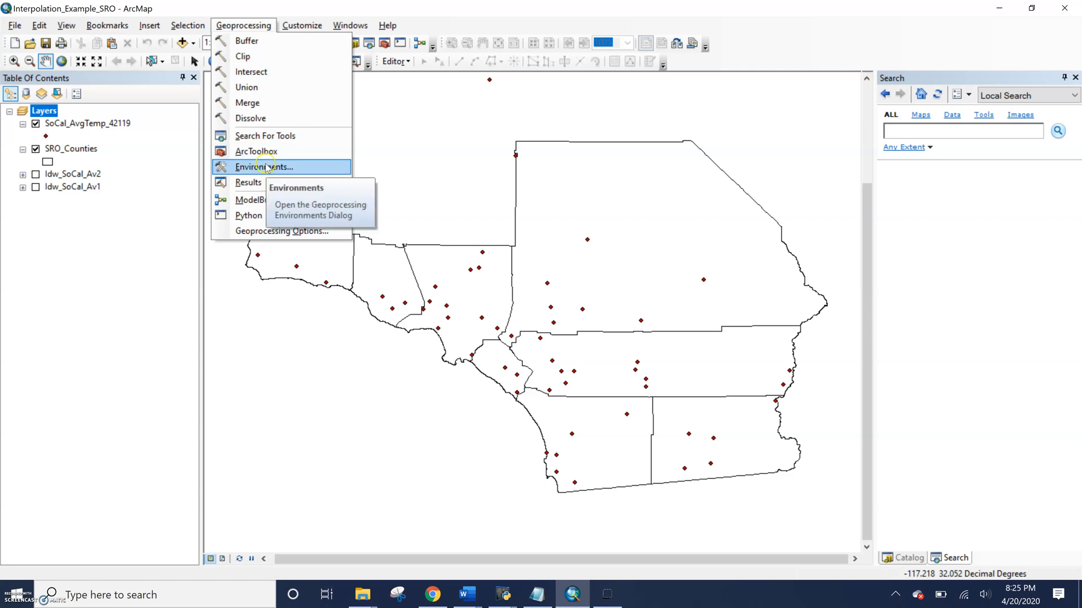
left_click(266, 167)
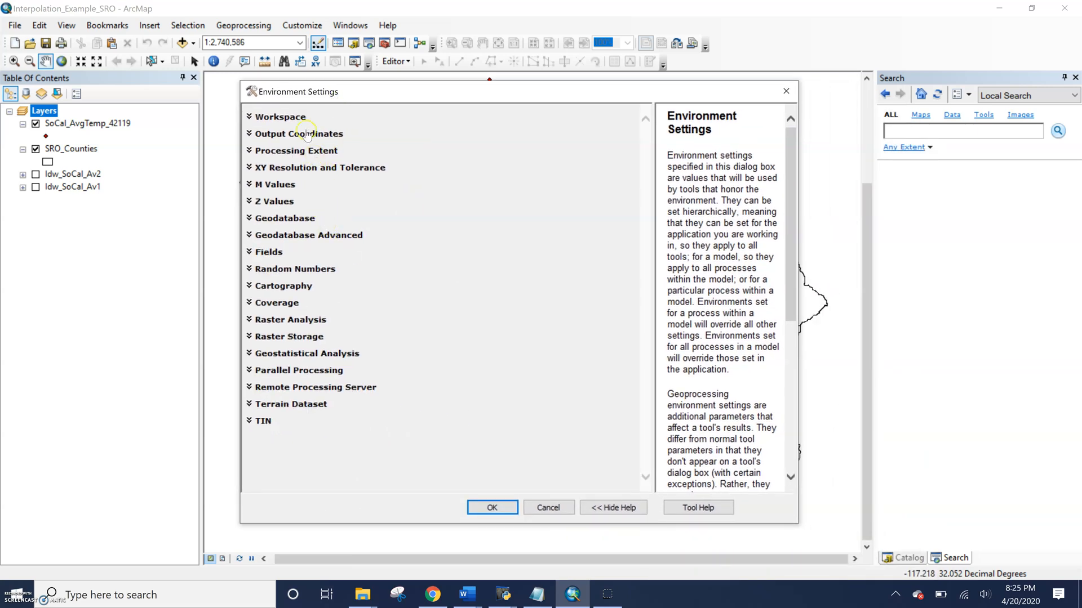
mouse_move(267, 122)
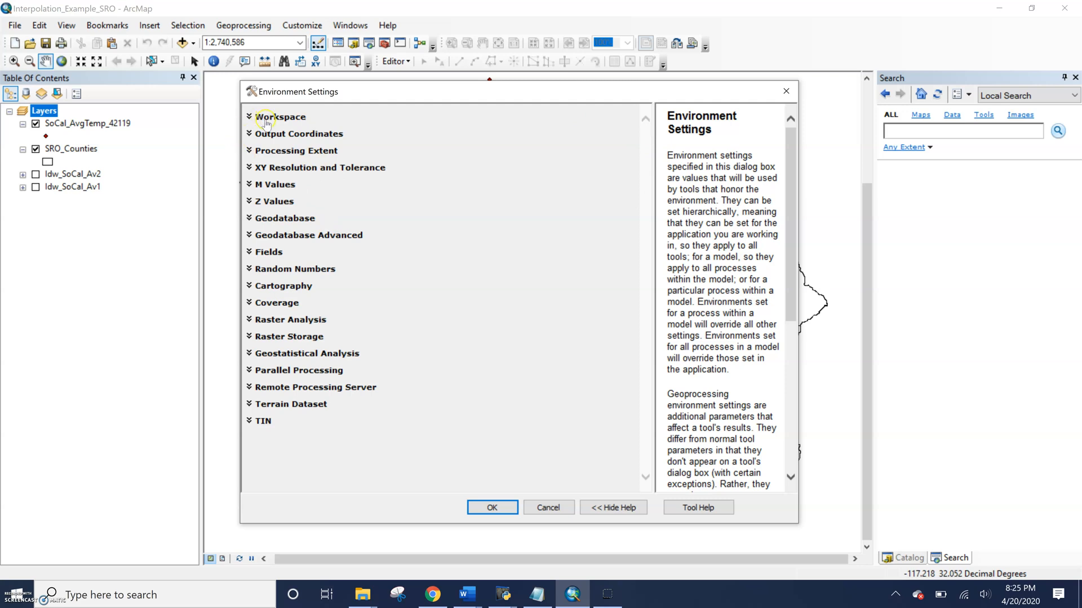
mouse_move(114, 50)
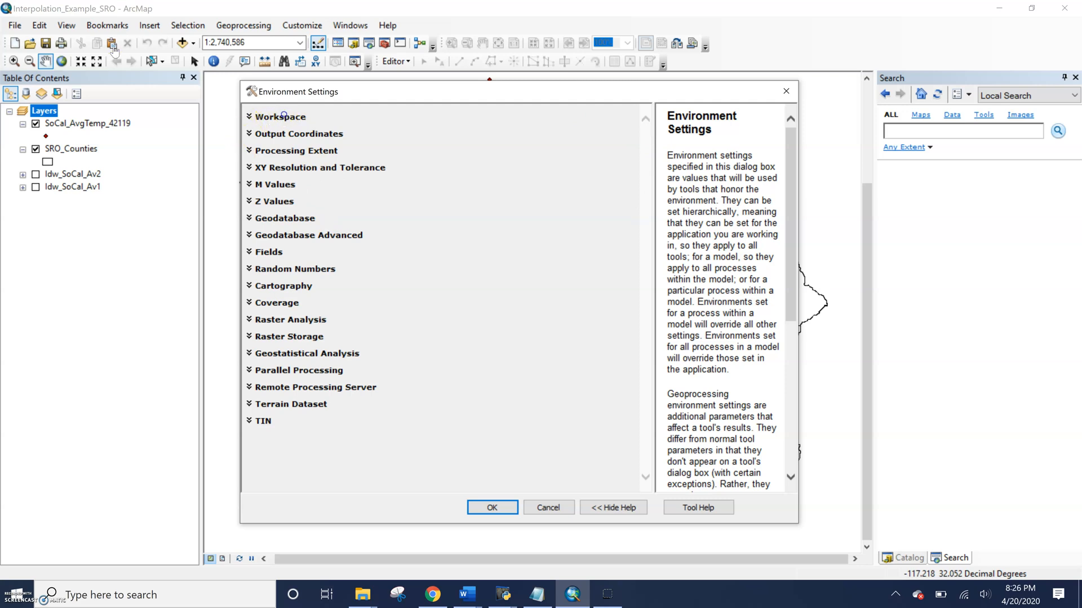
- Confirm workspaces use SD_AverageTemp.gdb and output coordinates stay As Specified Below (NAD_1983 StatePlane California VI)
left_click(279, 116)
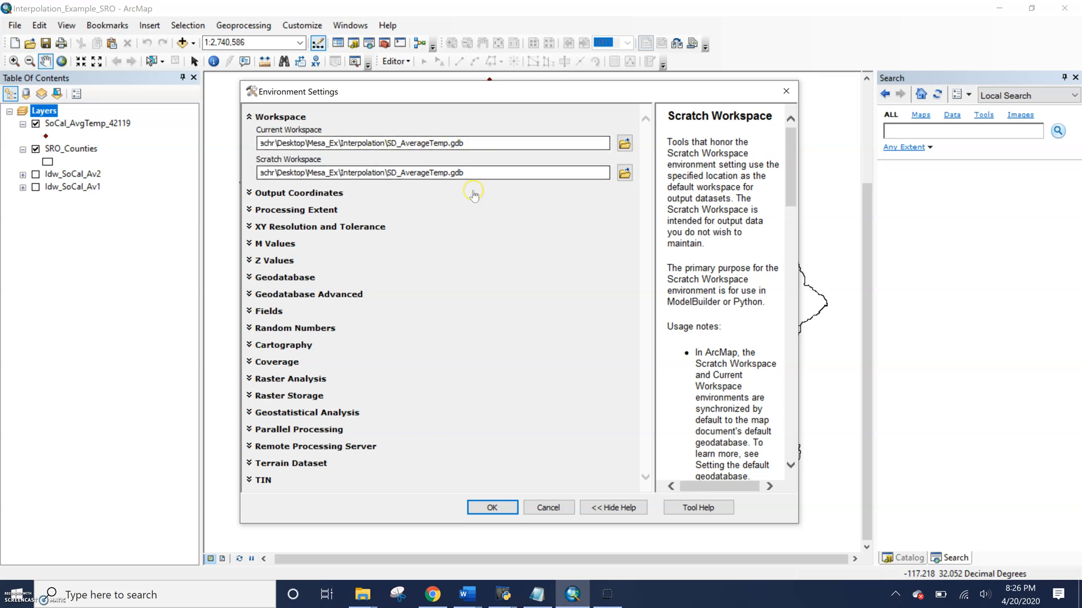
mouse_move(433, 195)
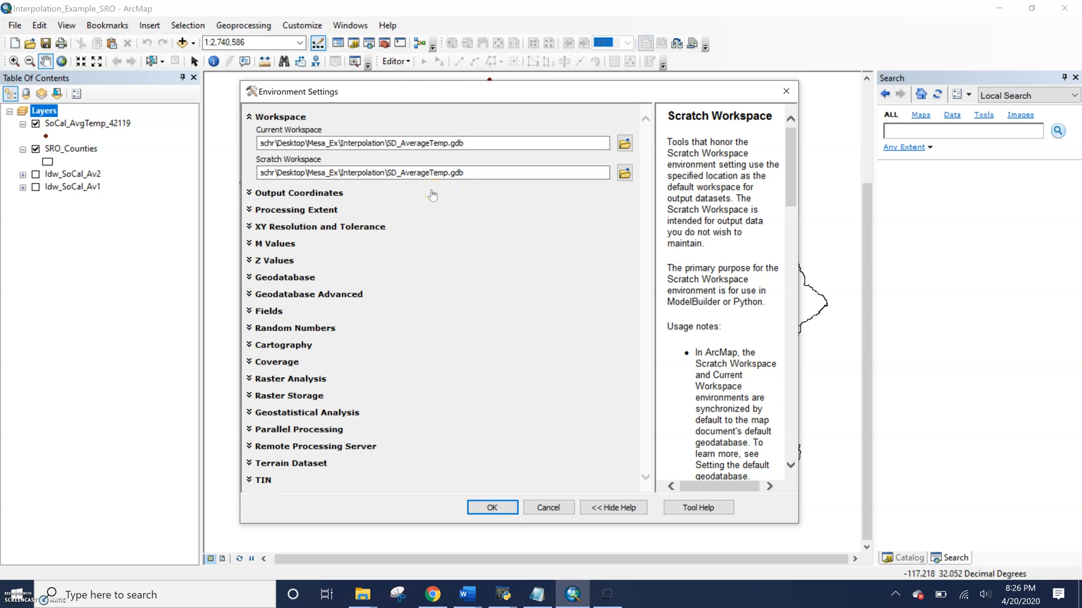
mouse_move(348, 201)
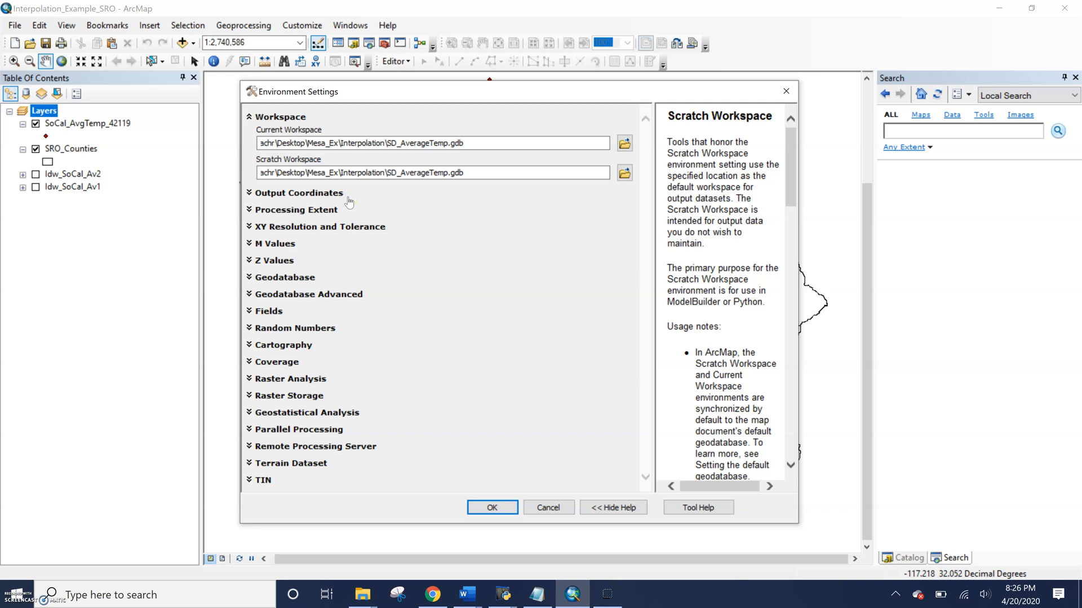
left_click(298, 192)
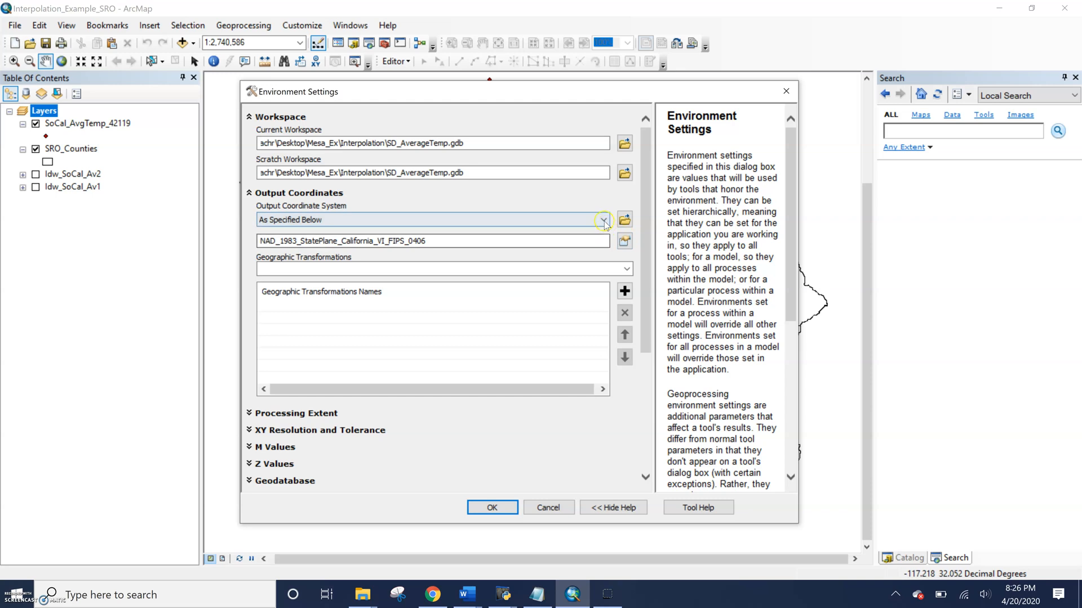
left_click(603, 221)
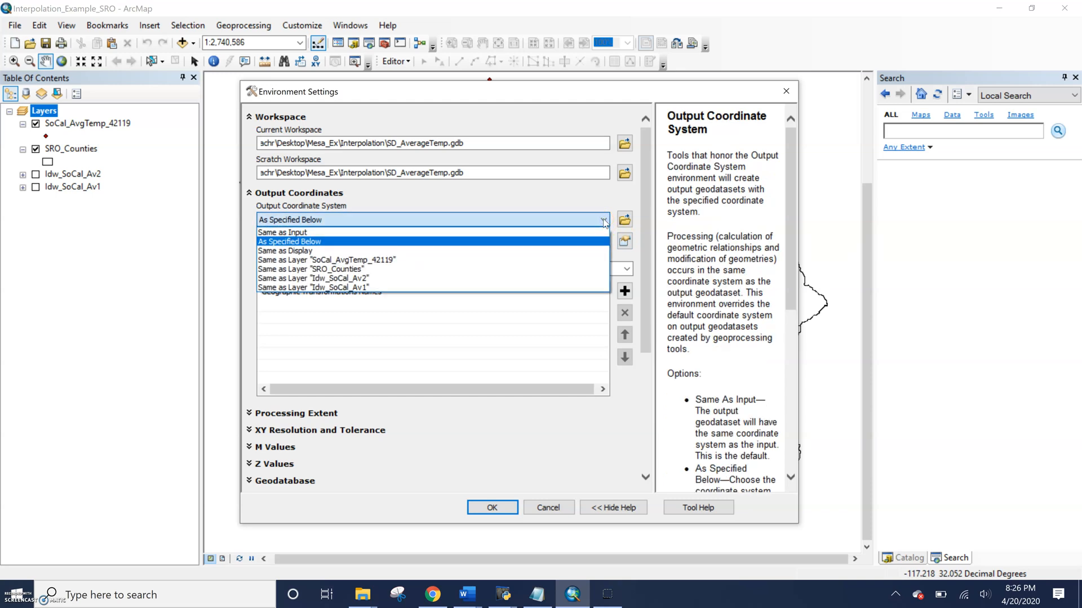
left_click(290, 241)
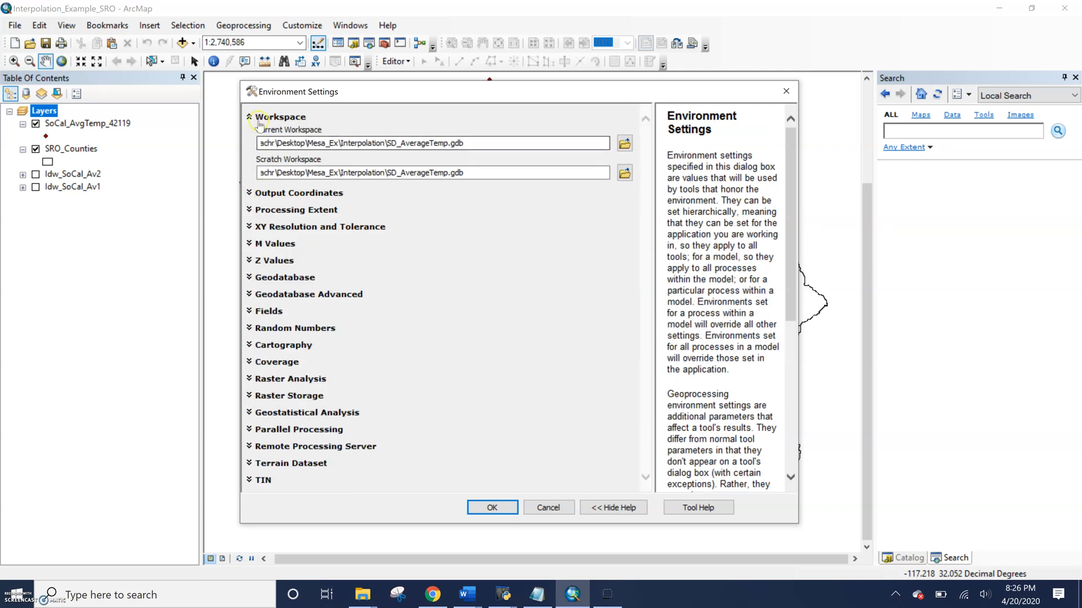
- Collapse Workspace and expand Raster Analysis to view the 30 cell size and SRO_Counties mask
left_click(249, 118)
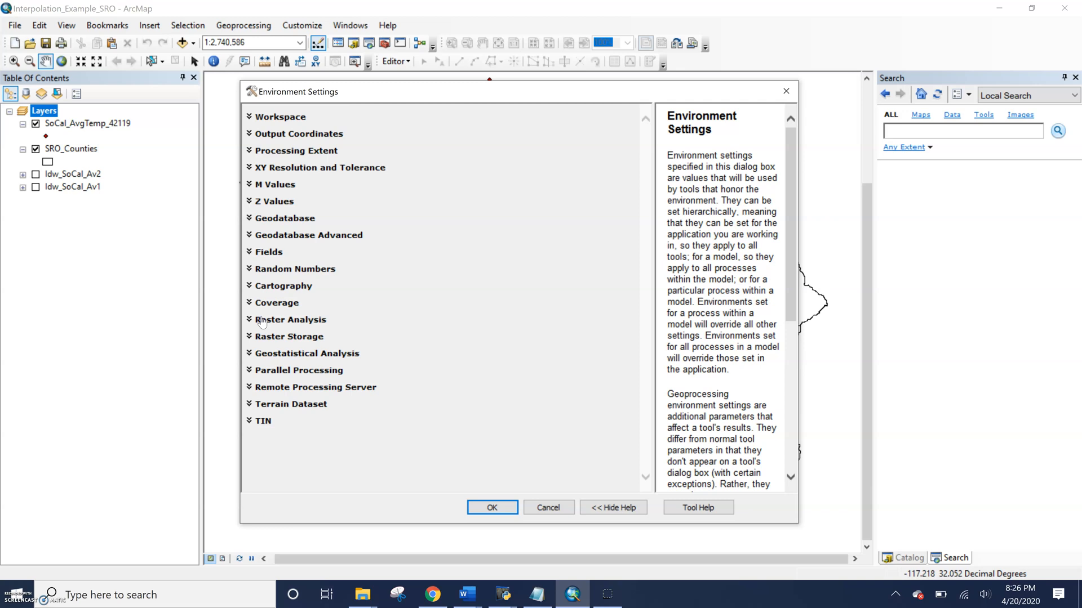
left_click(290, 320)
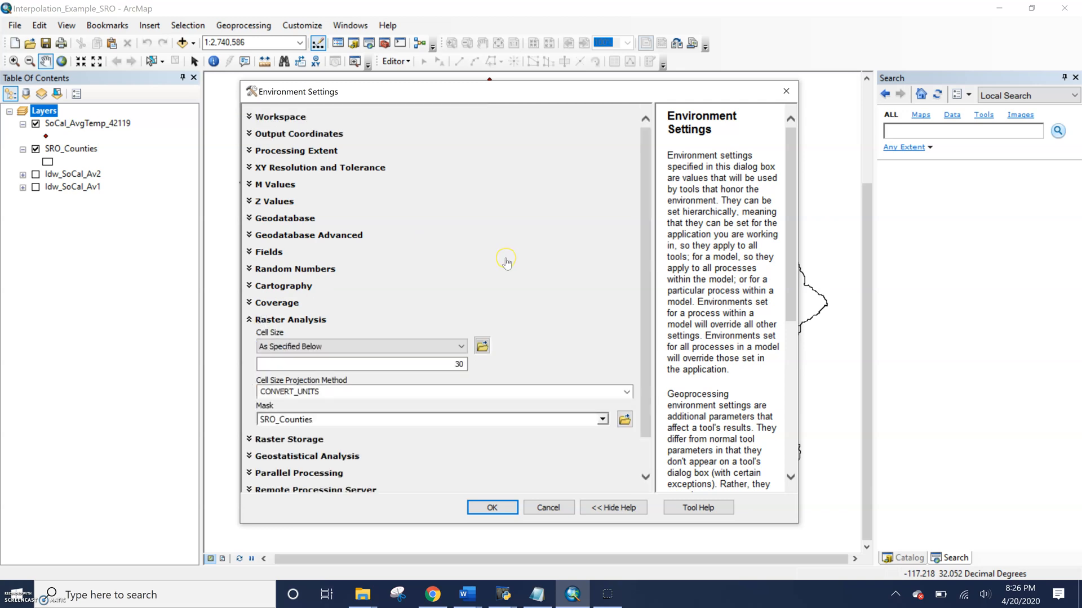
scroll("down", 3)
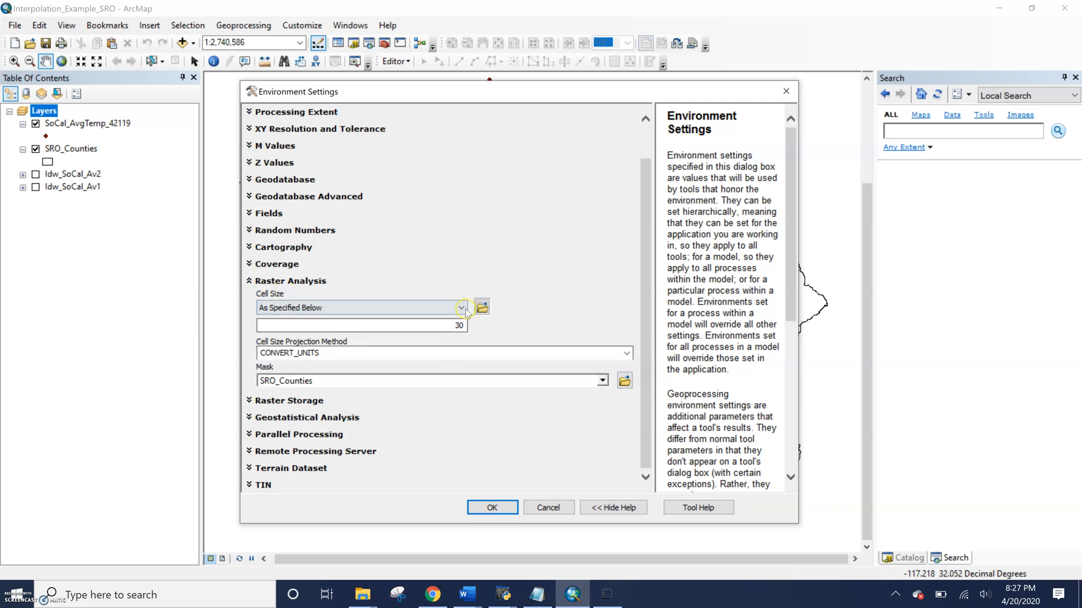
- Keep cell size As Specified Below with value 30 and SRO_Counties mask, then close the settings
left_click(462, 308)
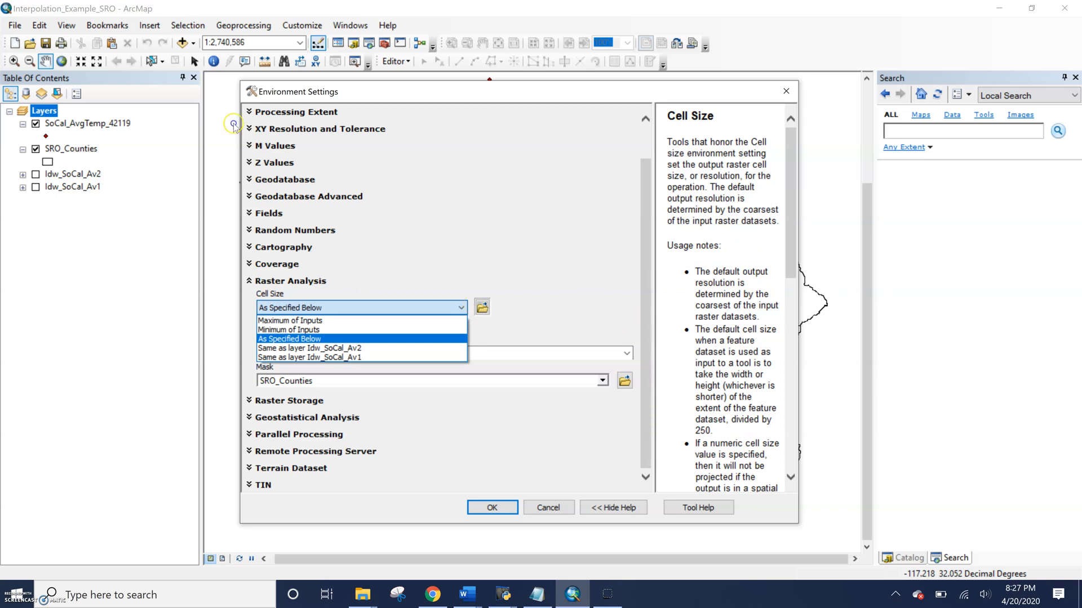
left_click(289, 338)
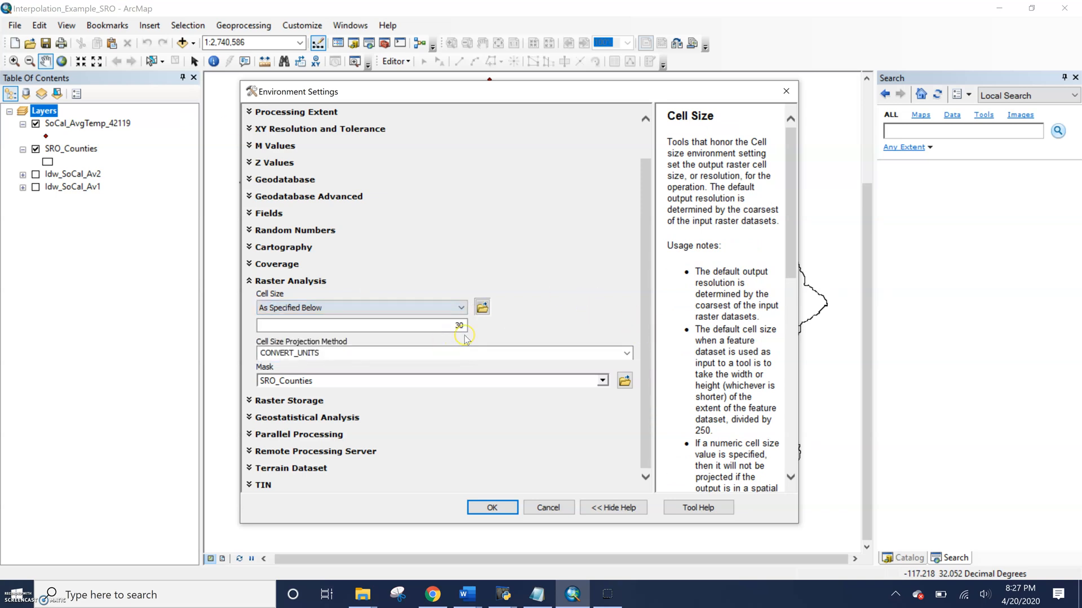
mouse_move(466, 340)
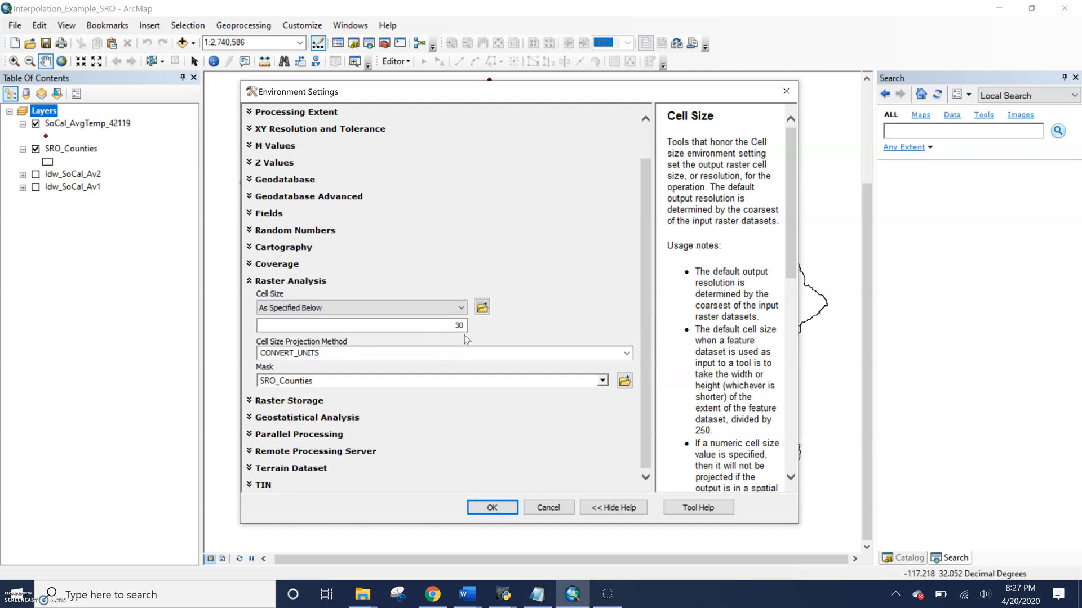
mouse_move(464, 352)
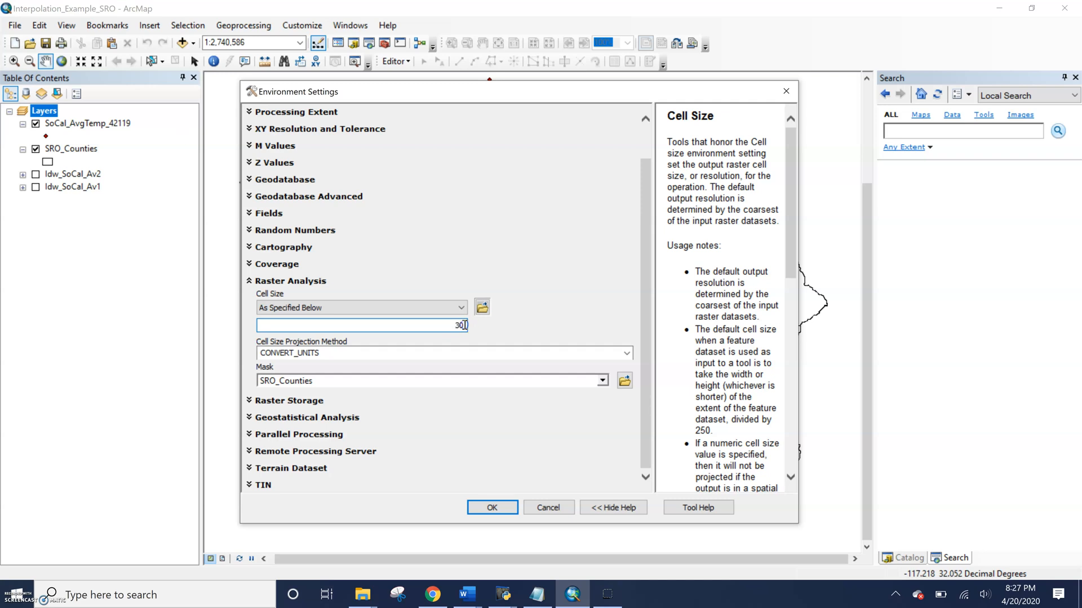
type("100")
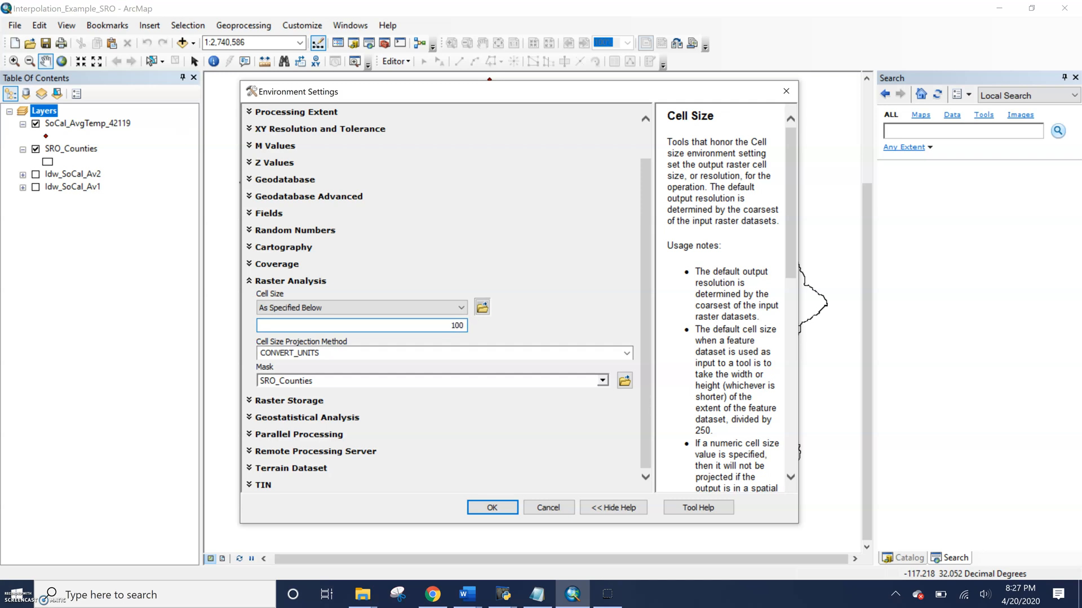
left_click(361, 325)
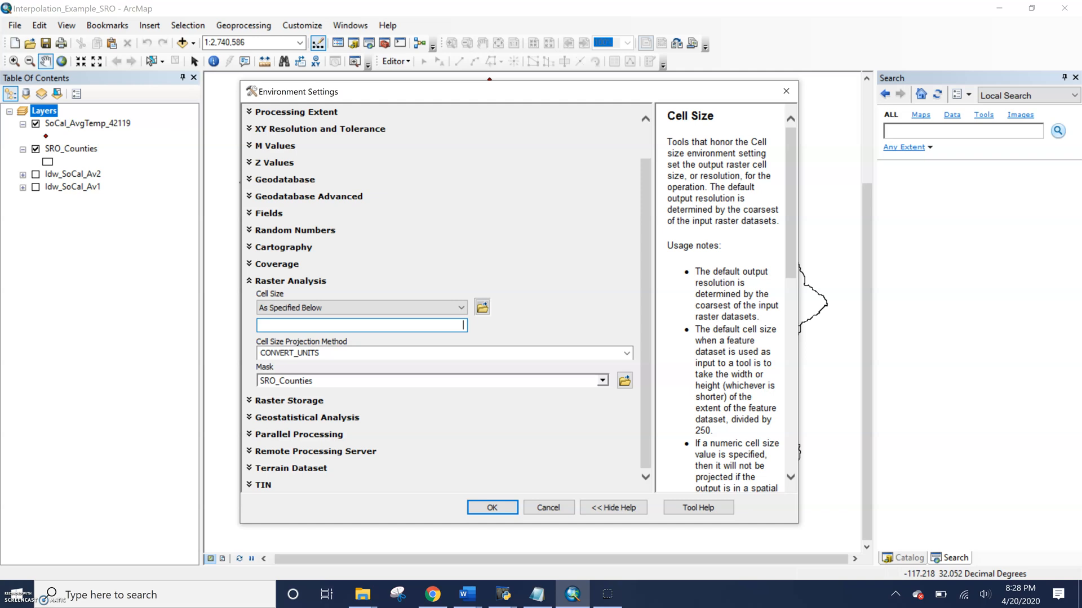
type("30")
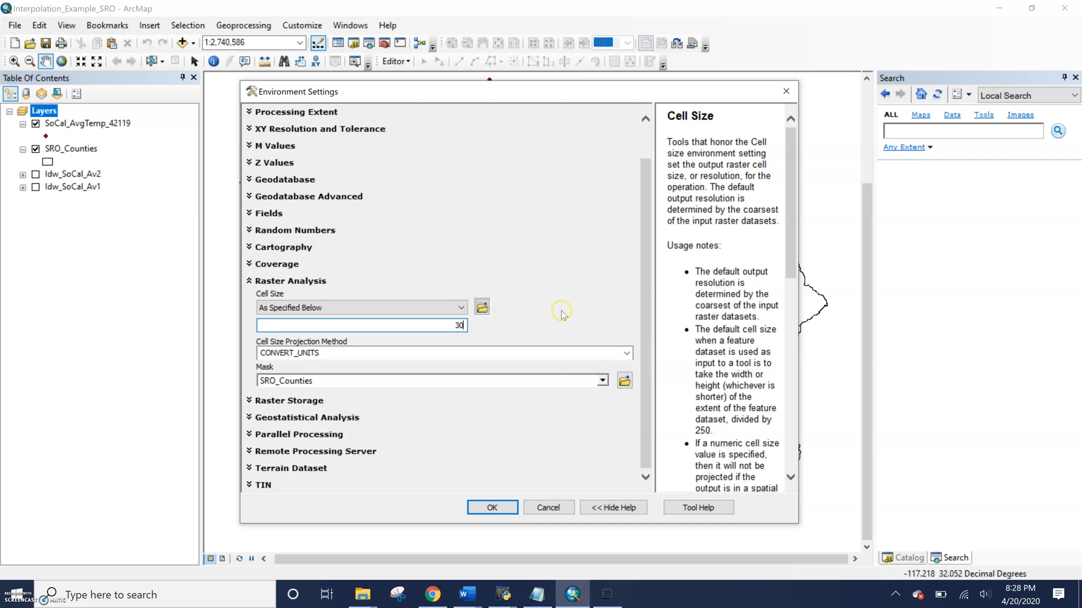
mouse_move(555, 407)
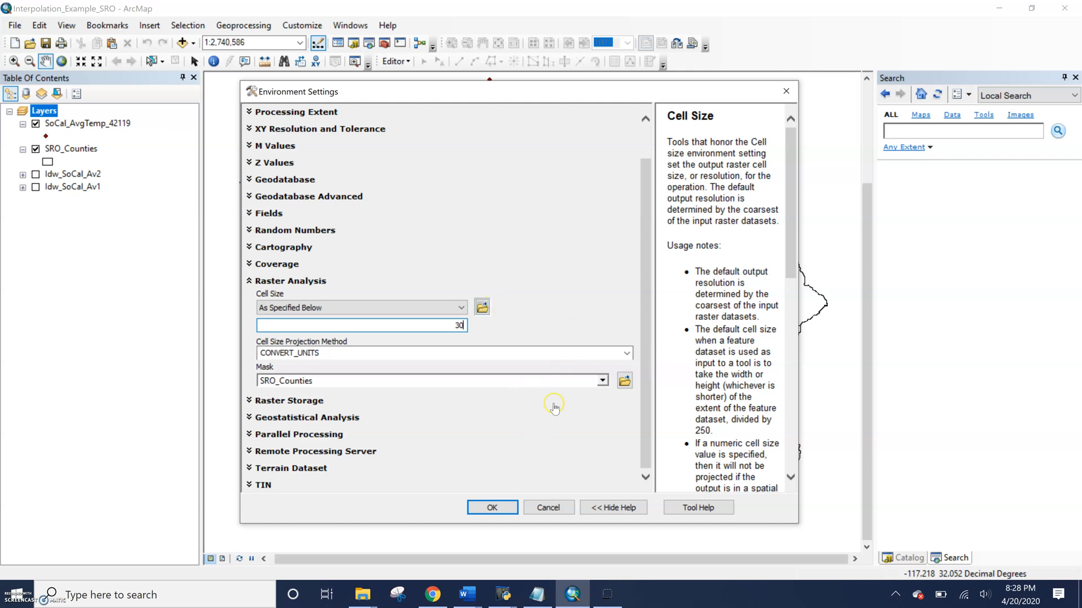
mouse_move(603, 389)
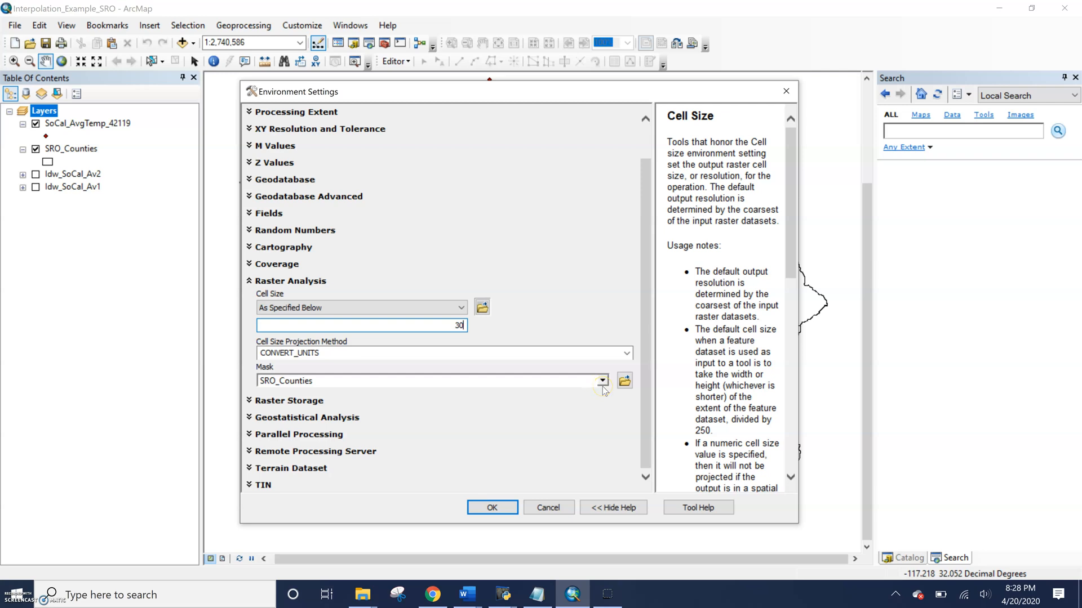
mouse_move(603, 390)
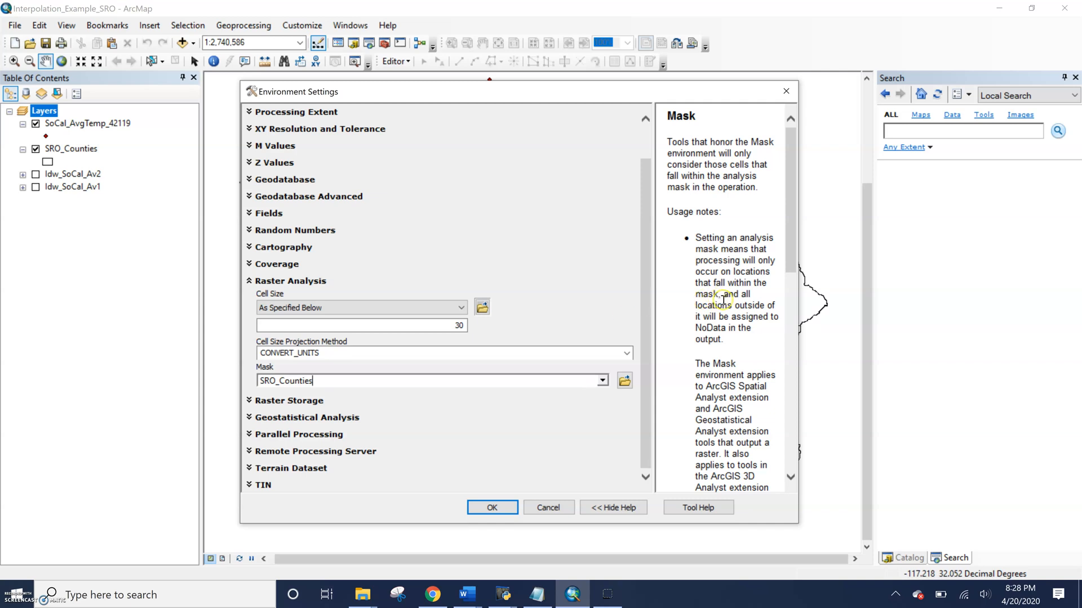
mouse_move(726, 340)
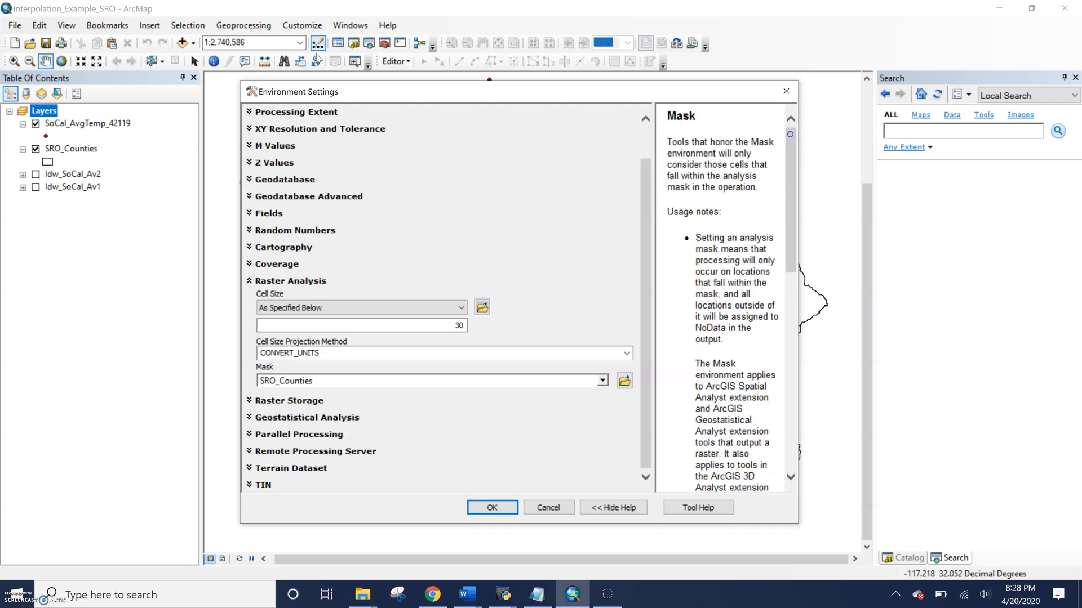
mouse_move(435, 405)
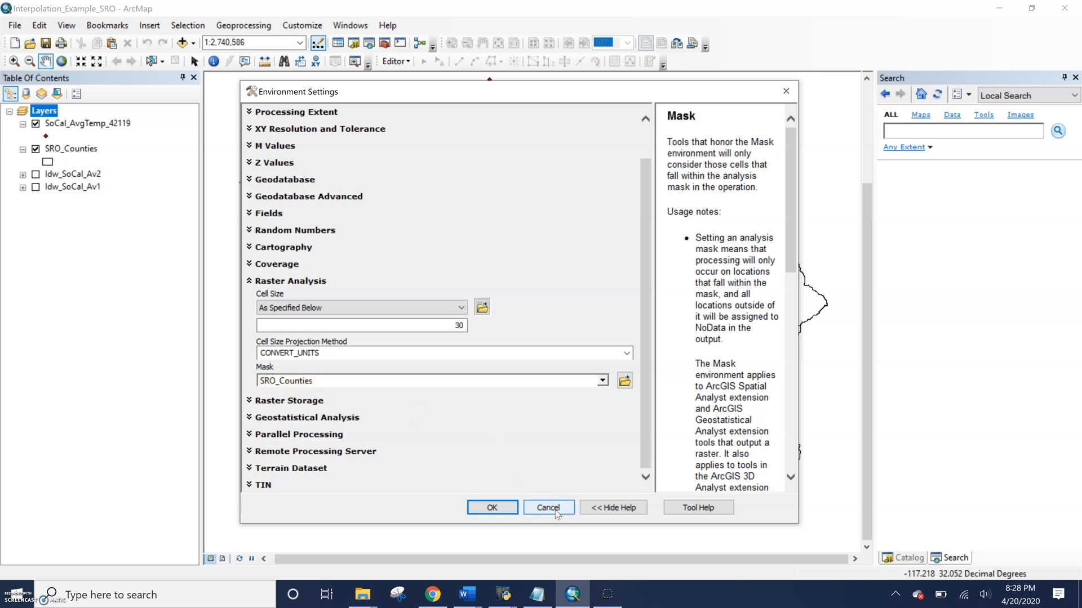
left_click(549, 507)
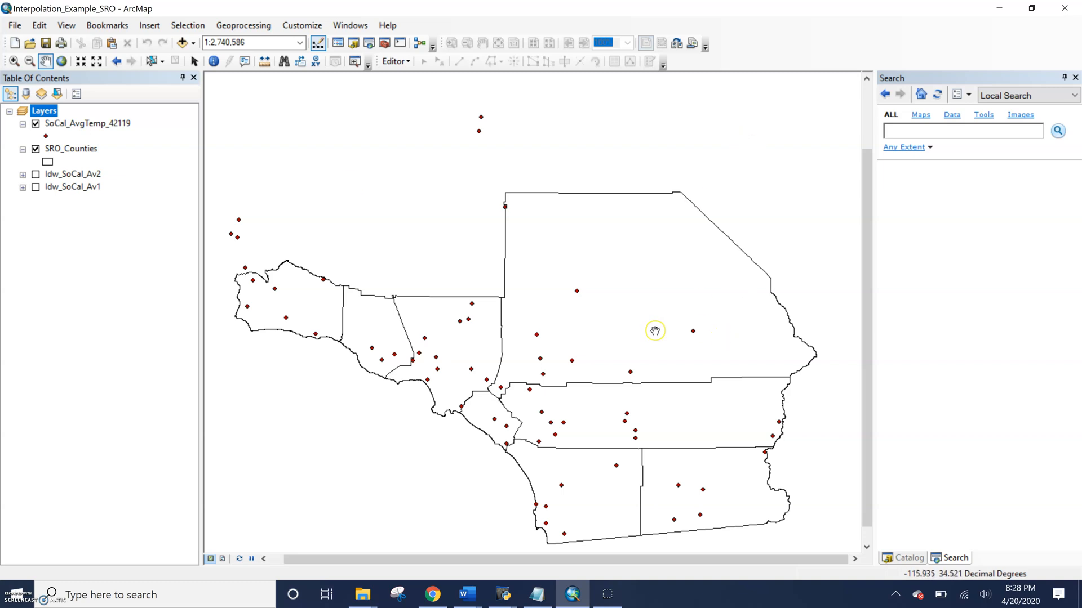
mouse_move(550, 388)
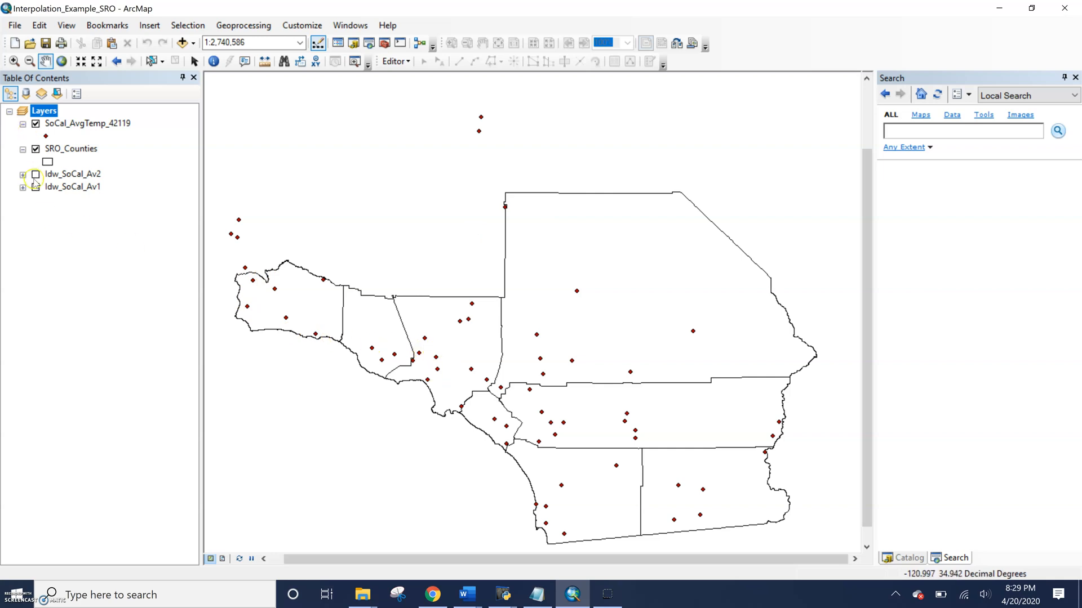
left_click(32, 173)
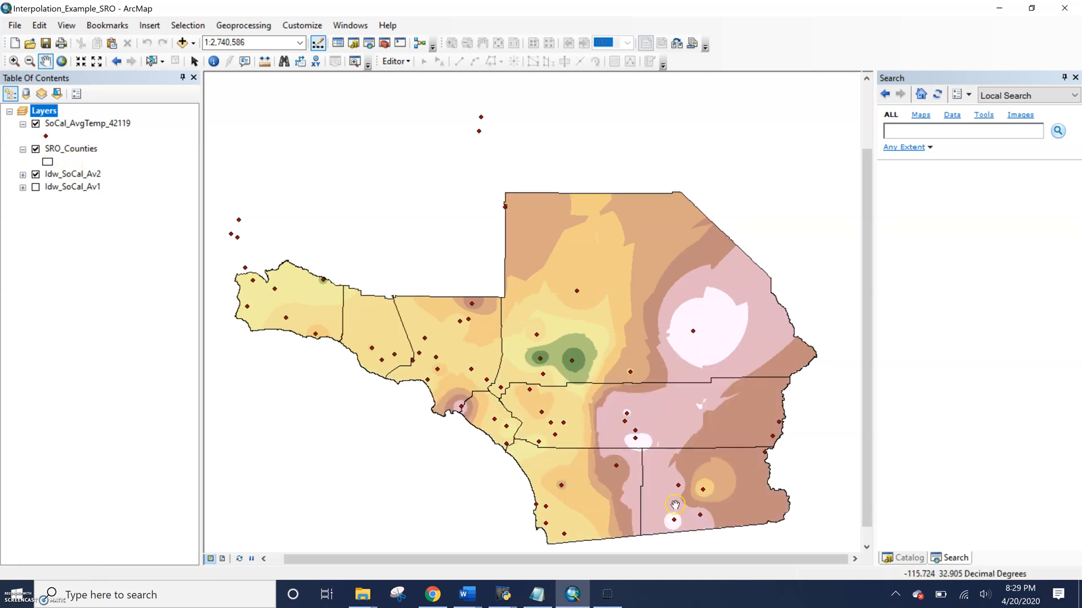
mouse_move(97, 602)
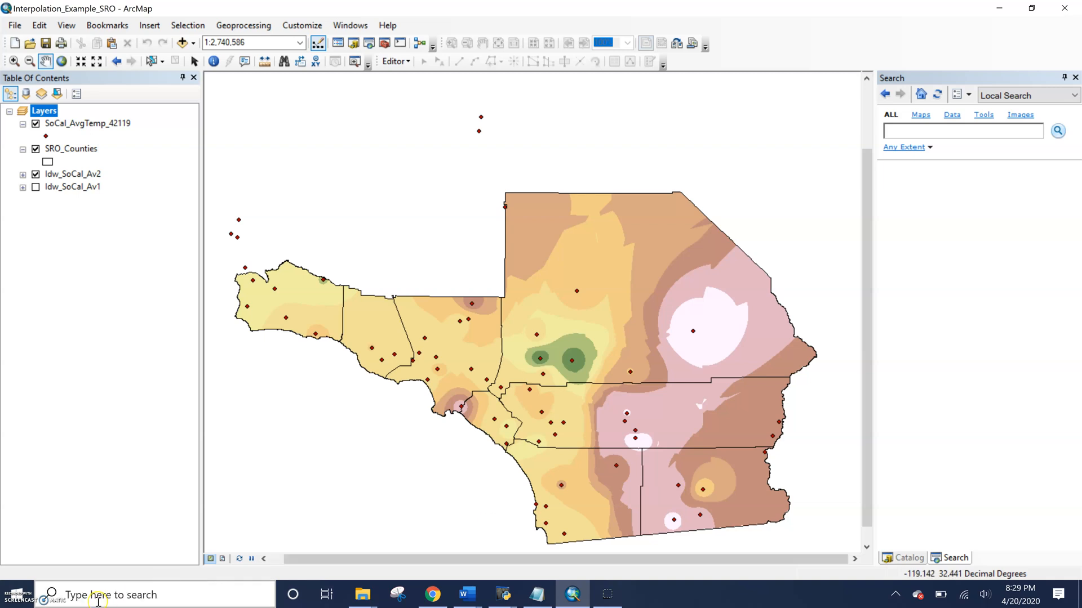
mouse_move(605, 372)
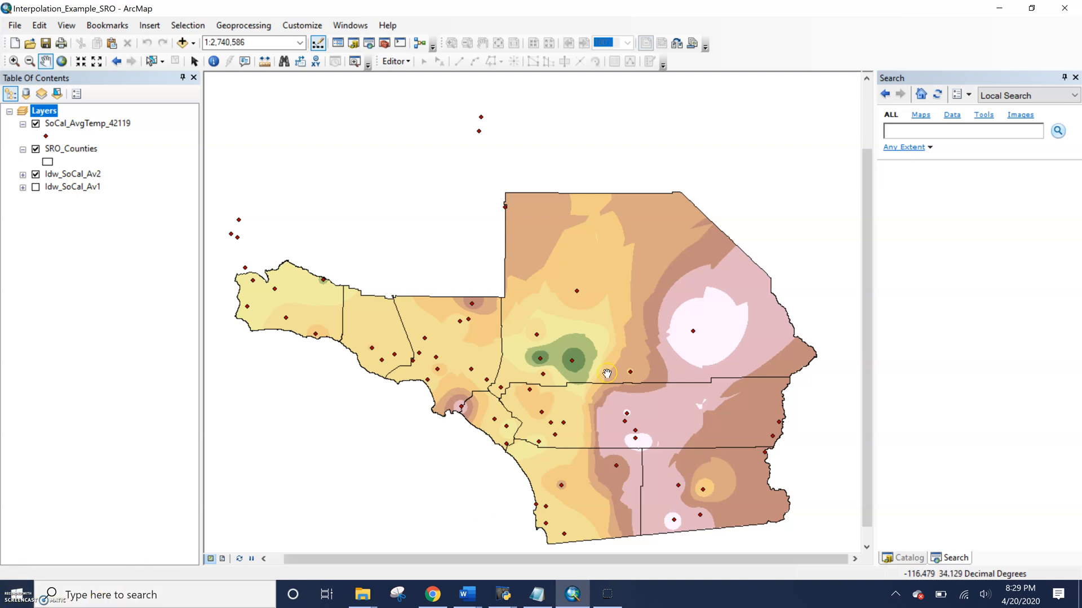
mouse_move(503, 309)
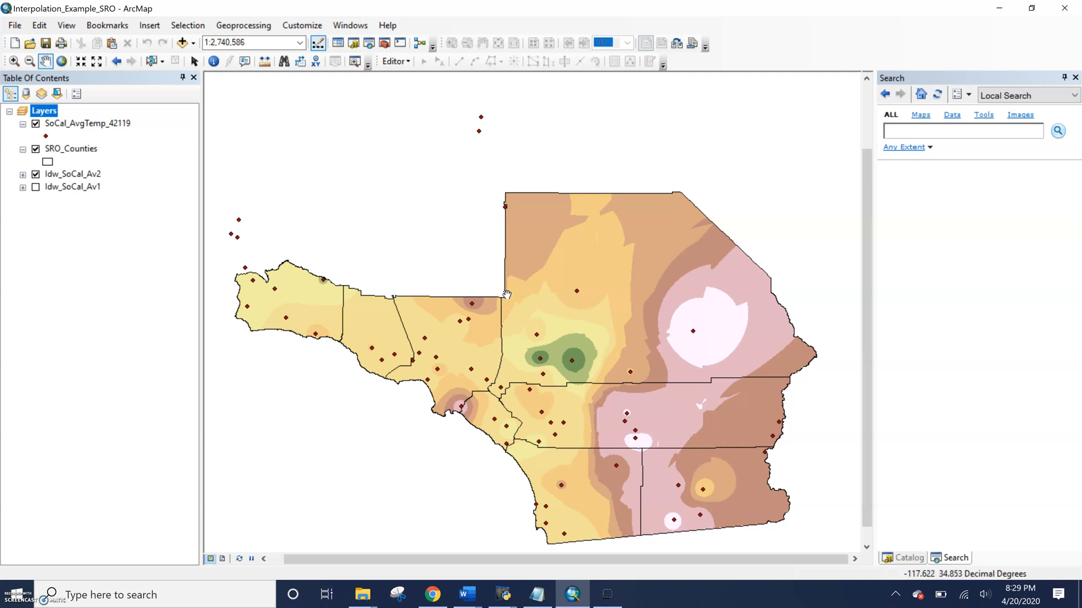
mouse_move(358, 293)
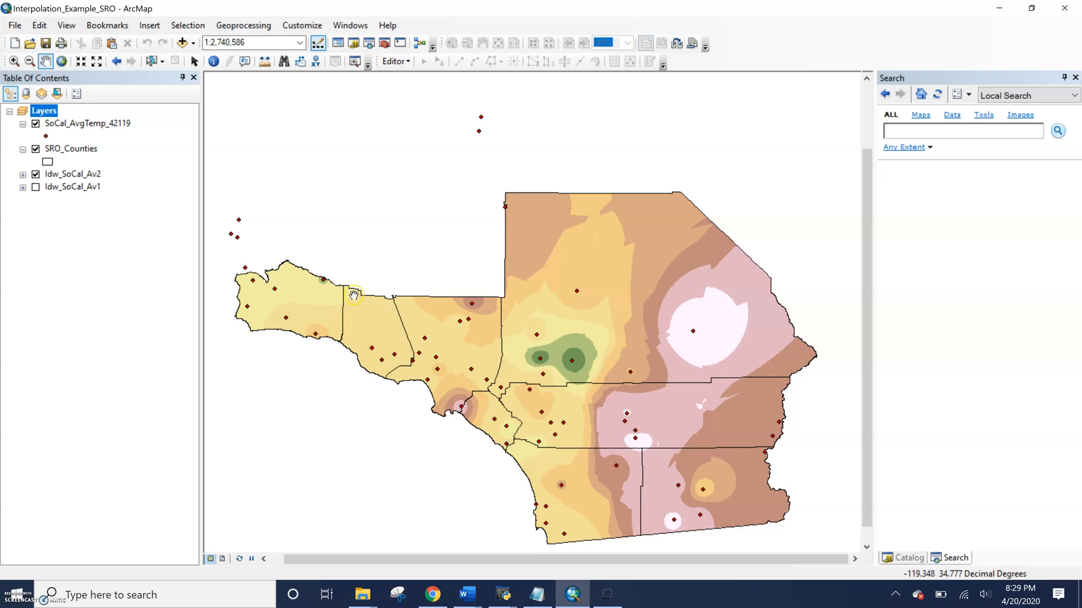
mouse_move(347, 284)
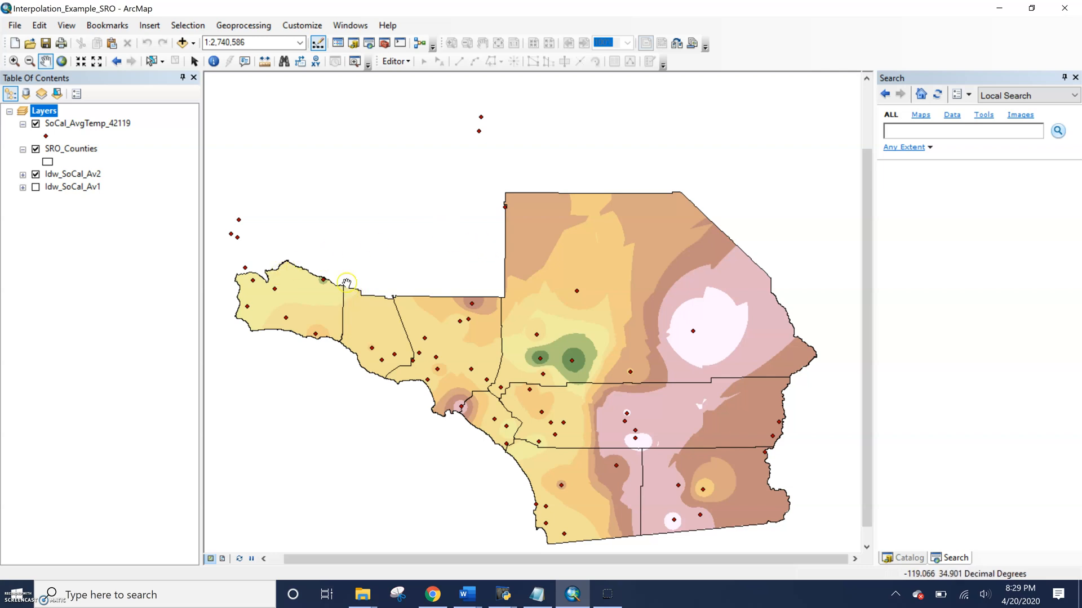
mouse_move(822, 508)
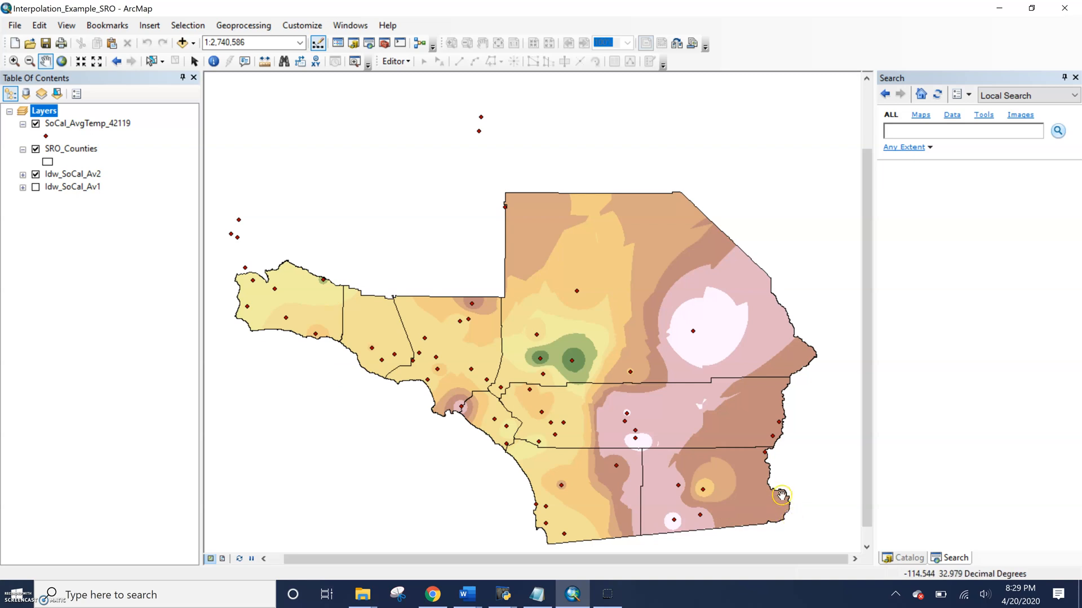
mouse_move(106, 165)
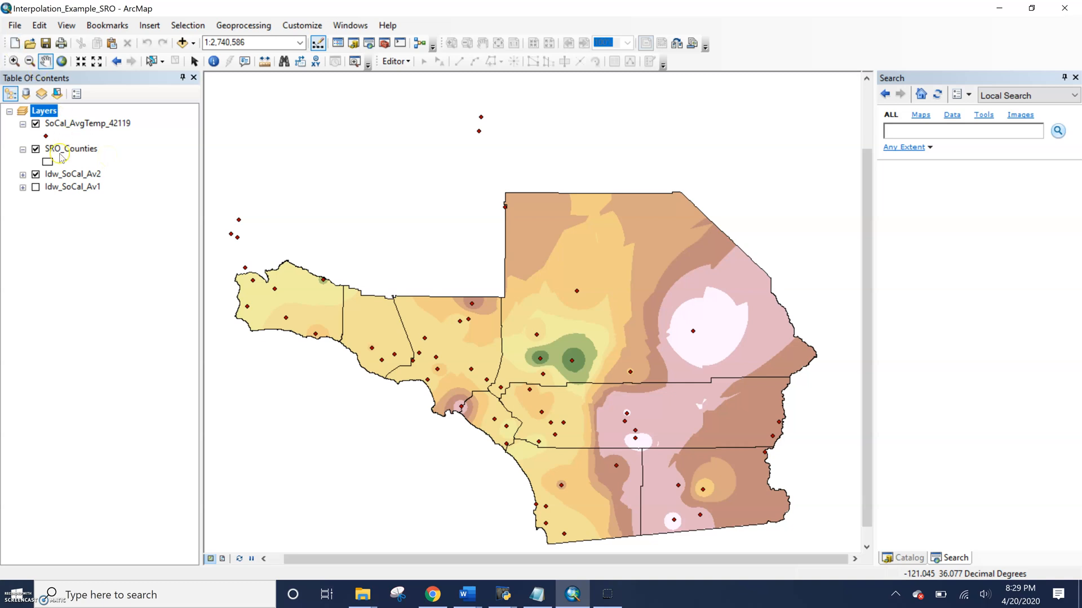
left_click(34, 174)
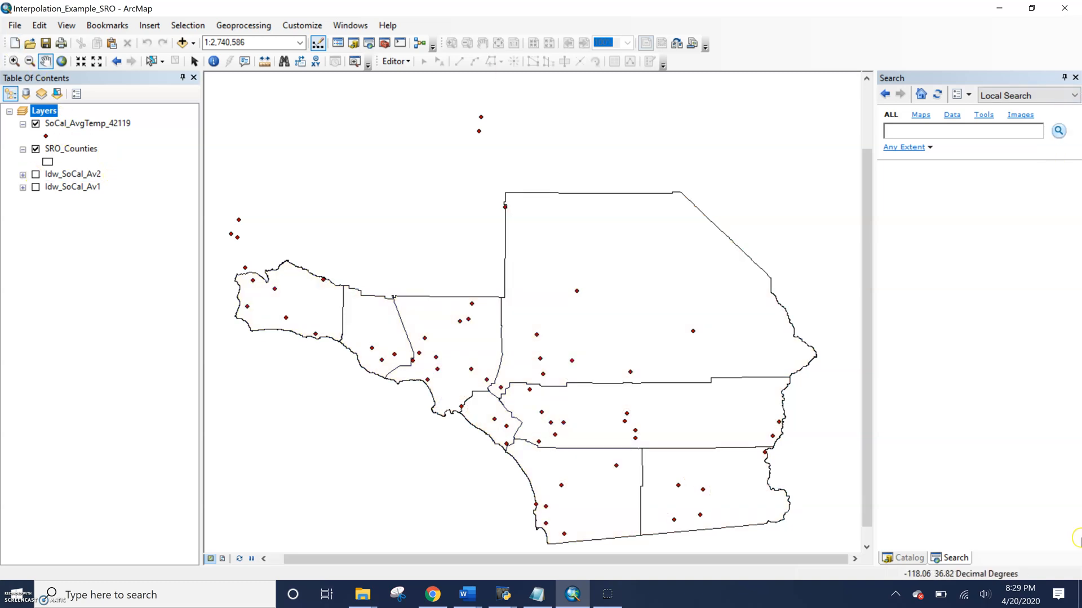
- Search for IDW, open the Spatial Analyst IDW tool and its own Environment Settings
left_click(963, 131)
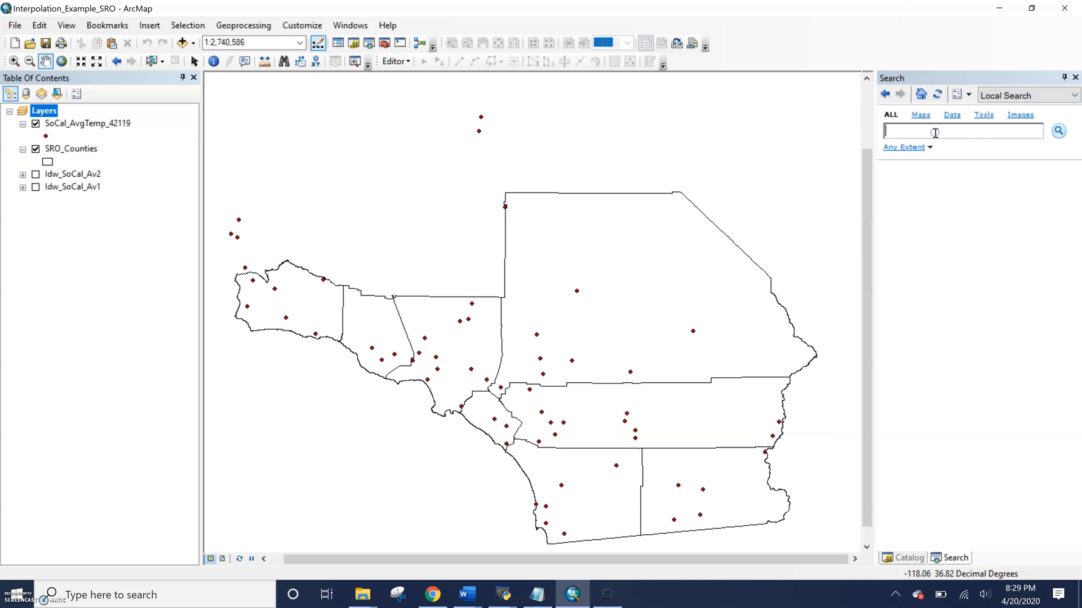
type("IDW")
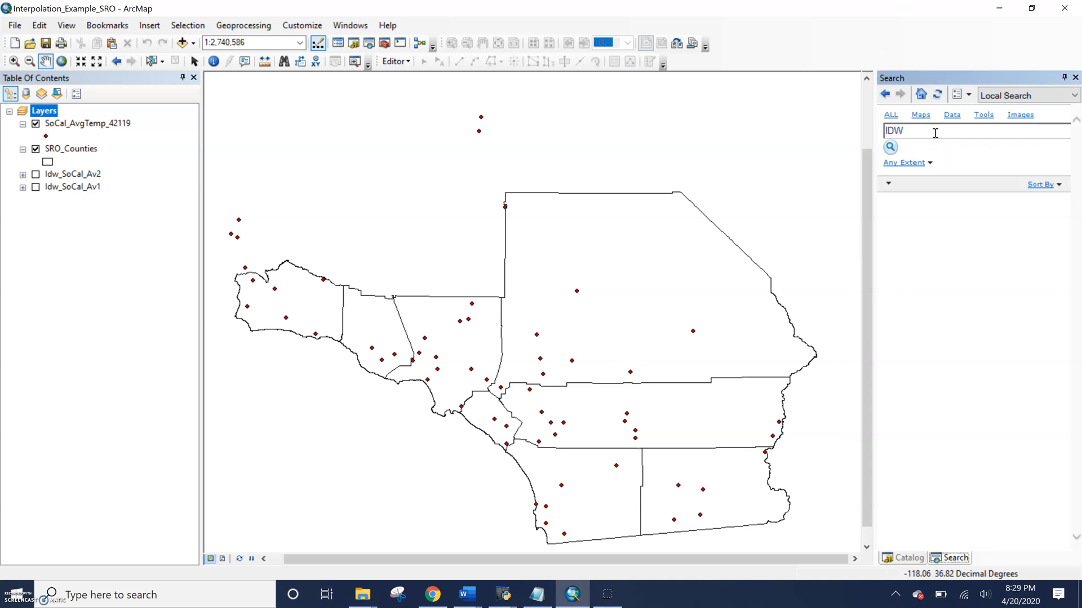
left_click(890, 147)
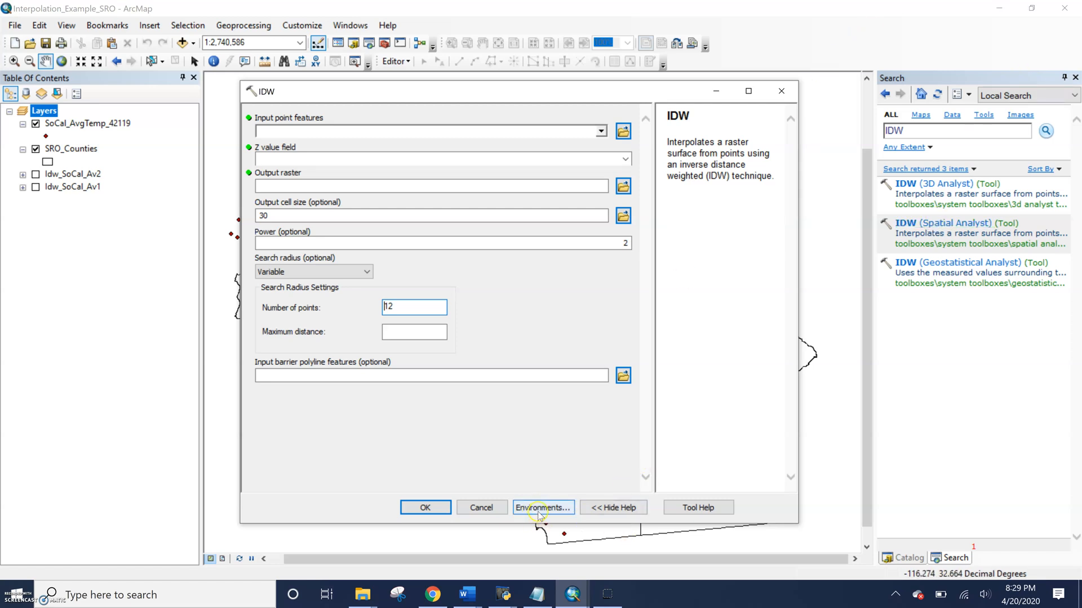
left_click(543, 507)
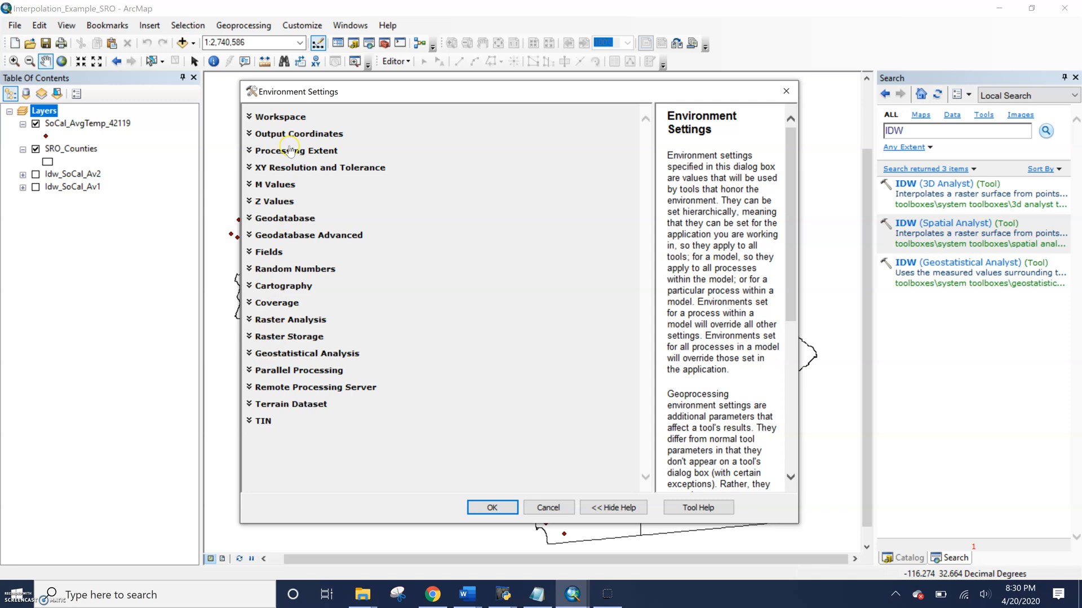
- Review the tool's Output Coordinates and Workspace settings, both matching the application-wide ones
left_click(300, 133)
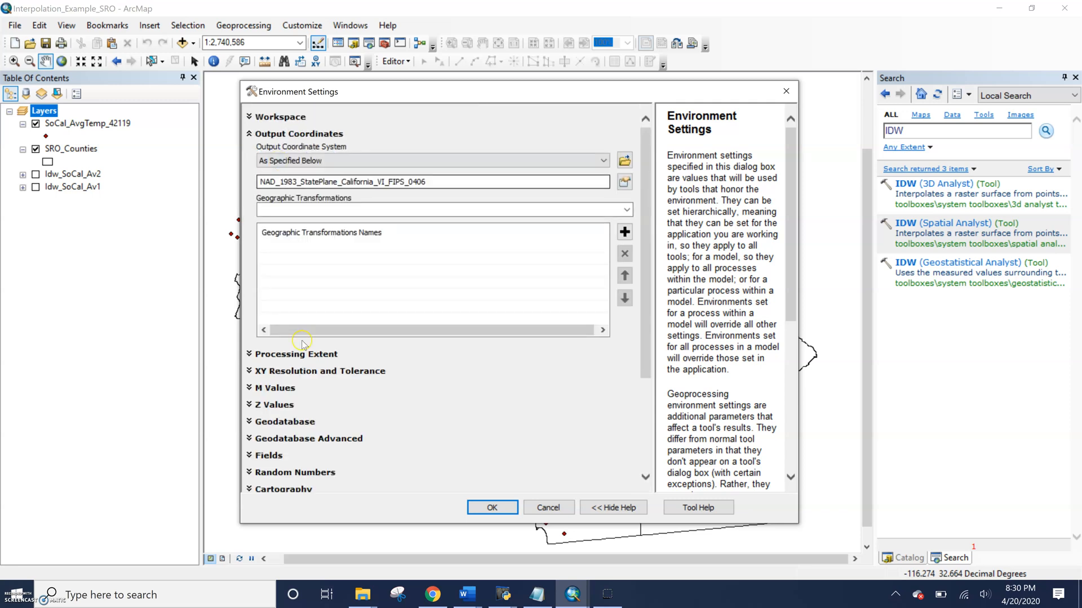
left_click(280, 116)
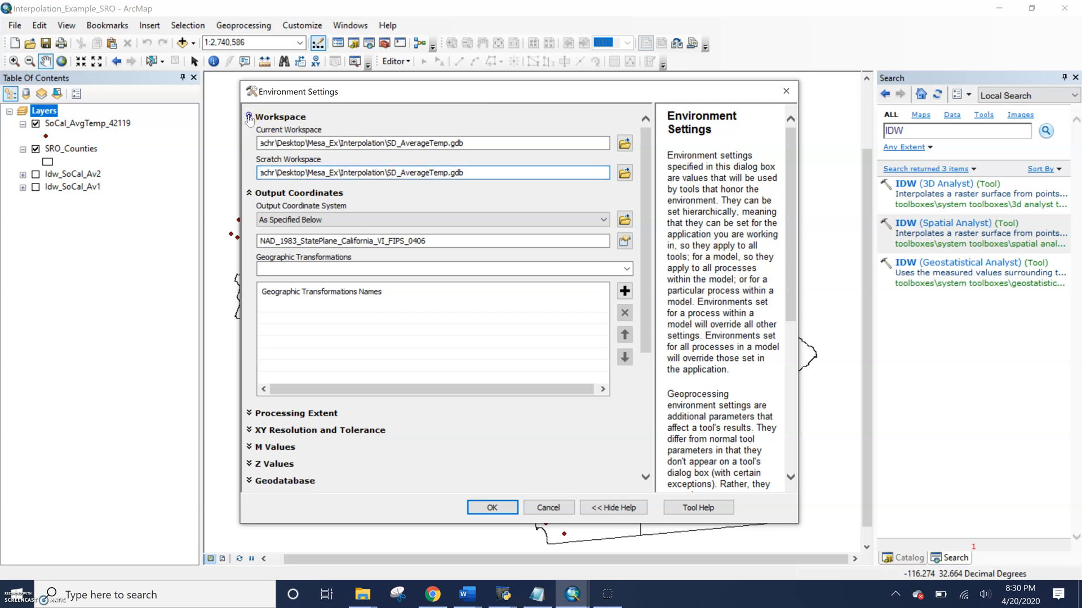
left_click(251, 118)
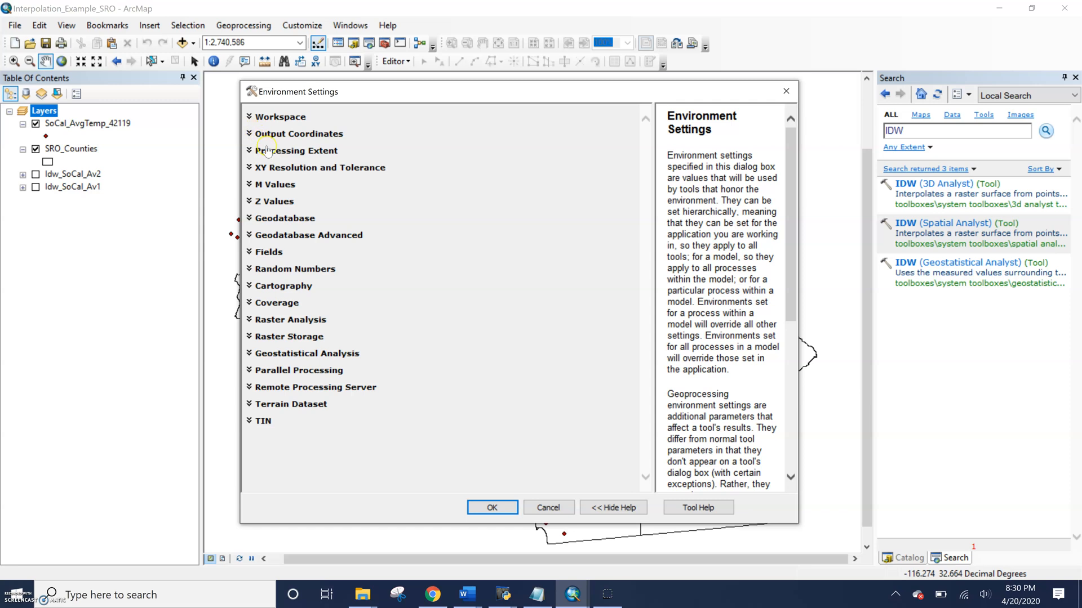
mouse_move(270, 320)
type("100")
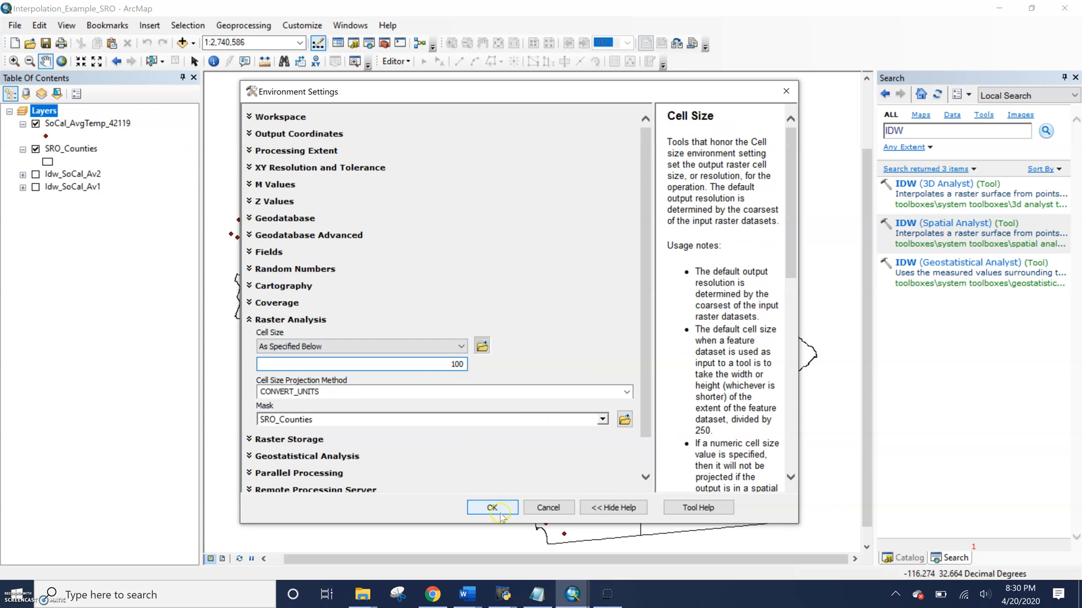
- Accept the 100 cell size override, confirm Output cell size reads 100, then cancel the IDW tool
left_click(491, 507)
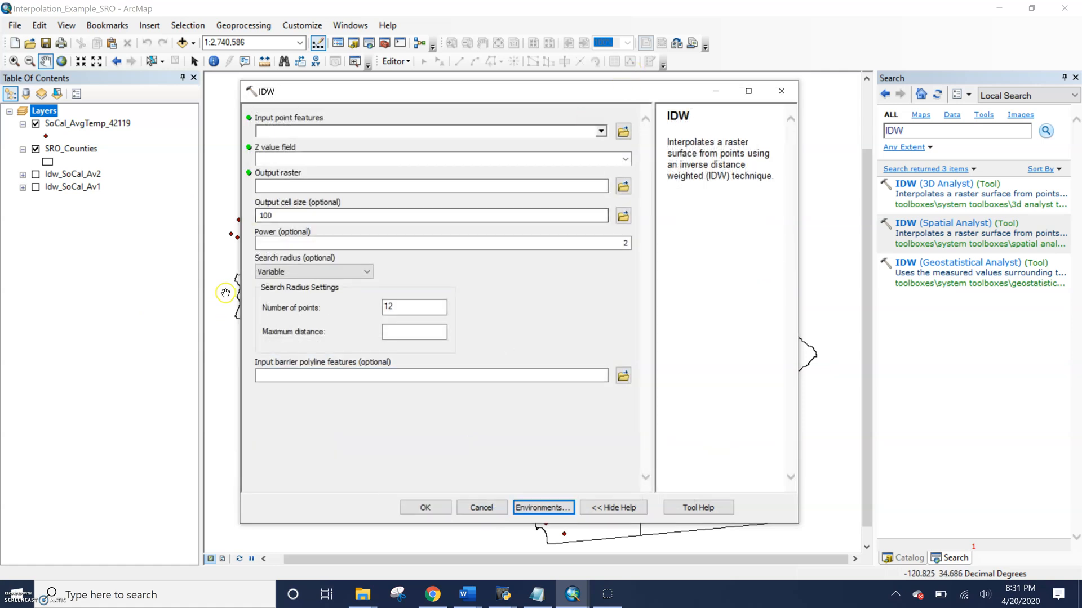
mouse_move(466, 269)
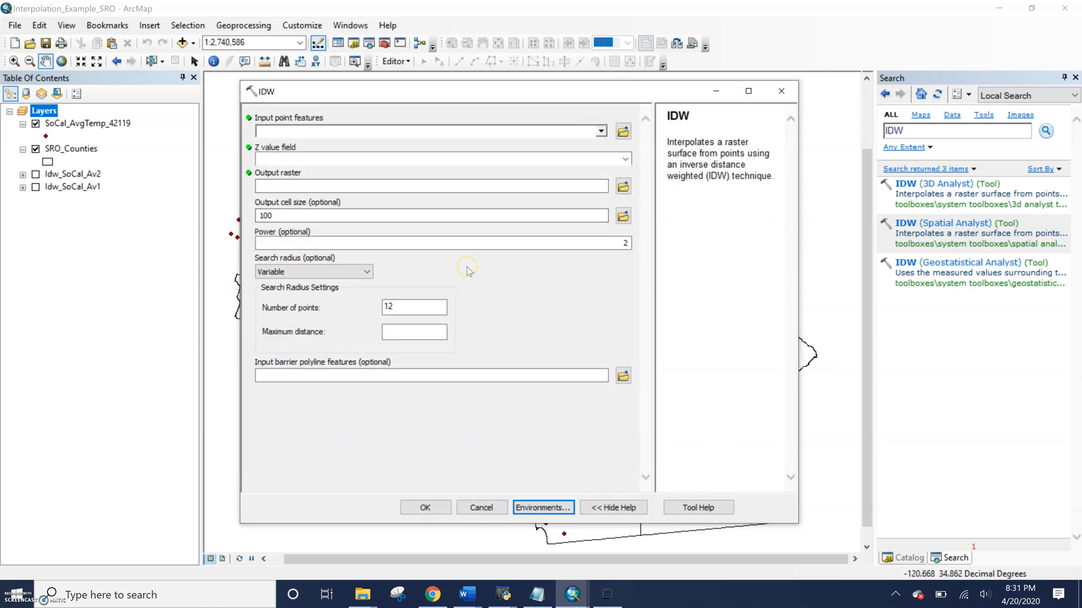
mouse_move(605, 423)
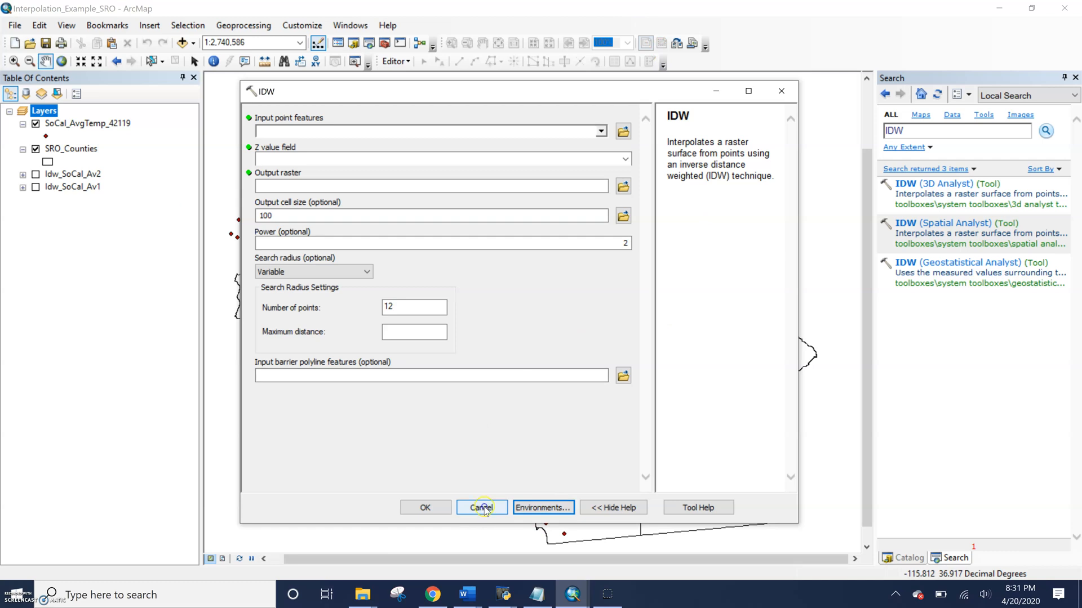
left_click(481, 507)
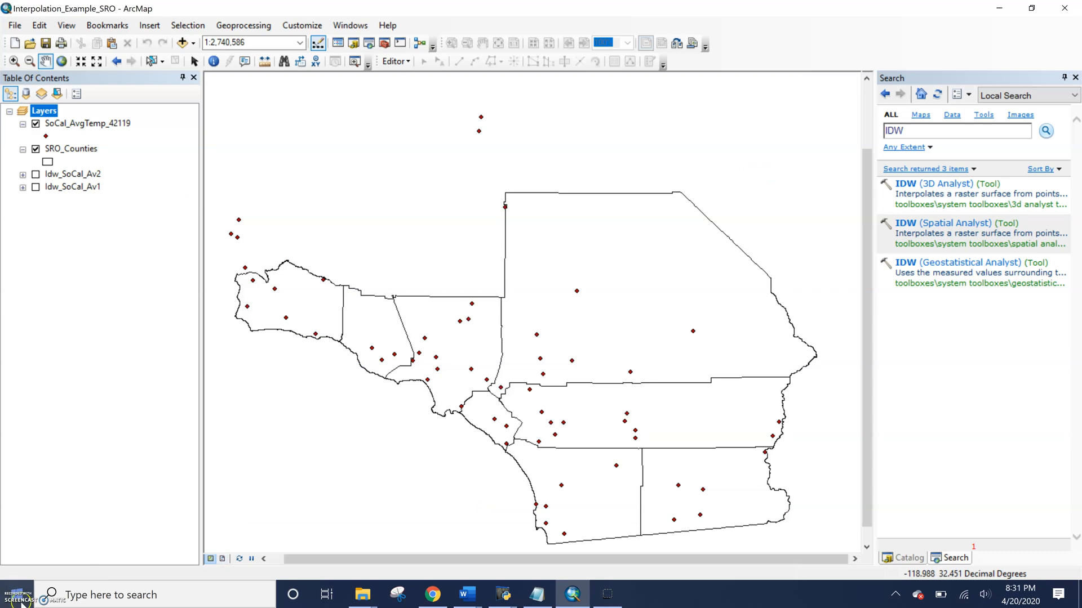